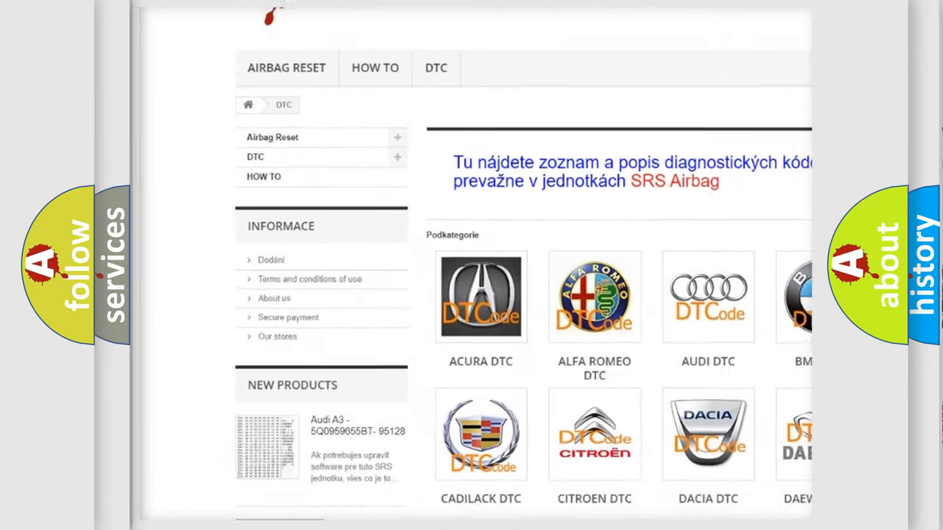
{"action": "scroll", "scroll_direction": "down", "scroll_amount": 3}
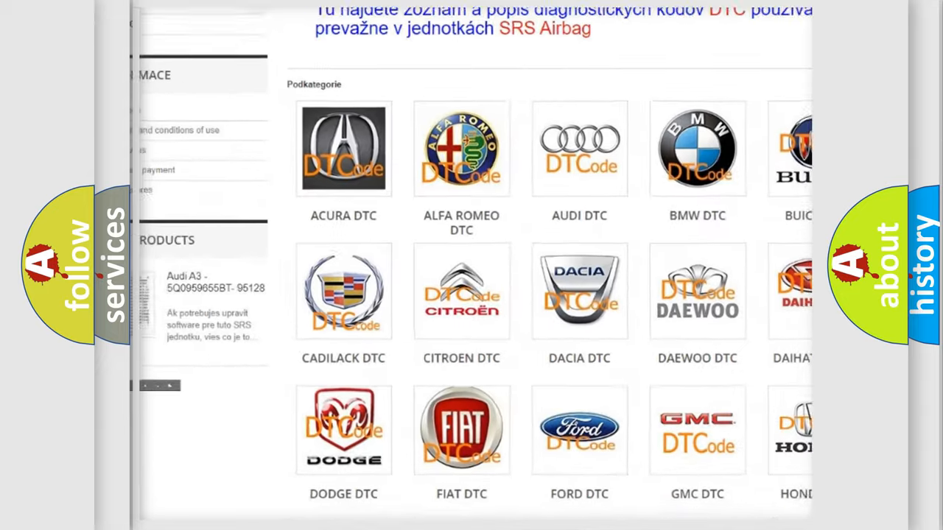
{"action": "scroll", "scroll_direction": "down", "scroll_amount": 3}
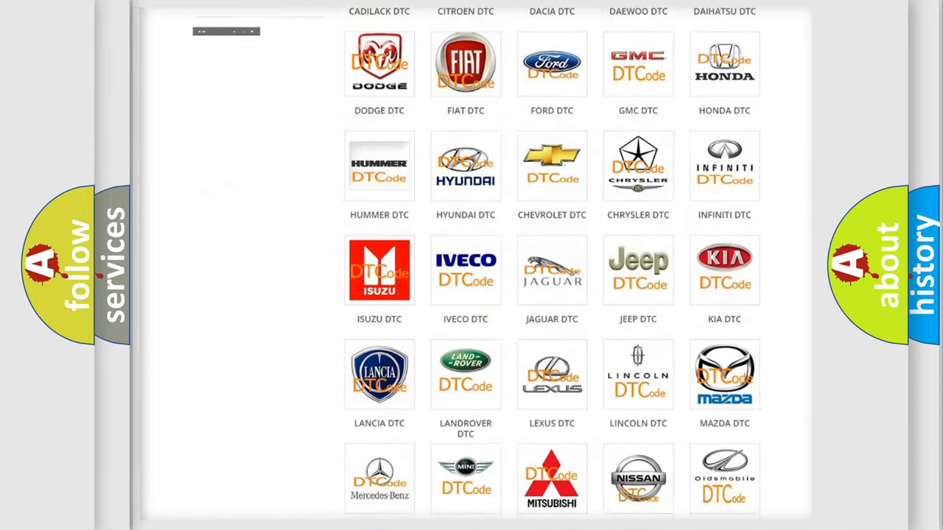
{"action": "scroll", "scroll_direction": "down", "scroll_amount": 3}
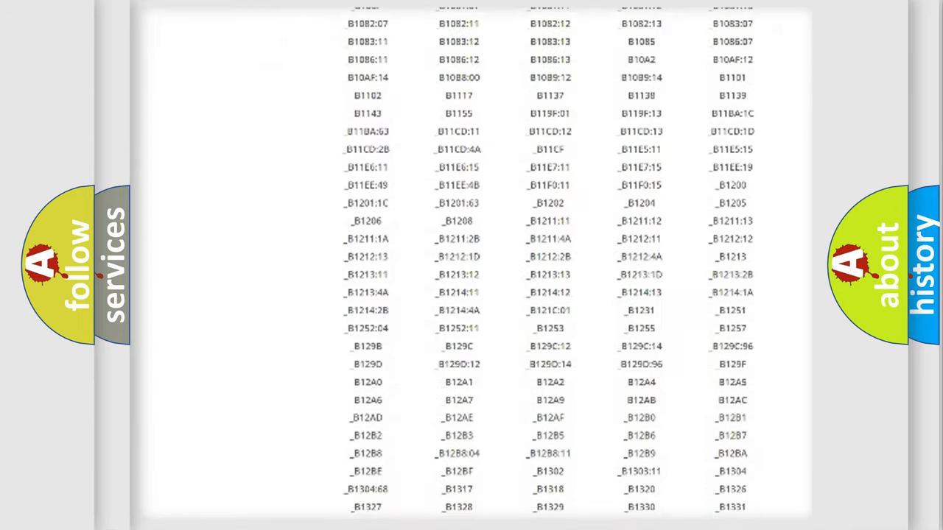
{"action": "scroll", "scroll_direction": "down", "scroll_amount": 3}
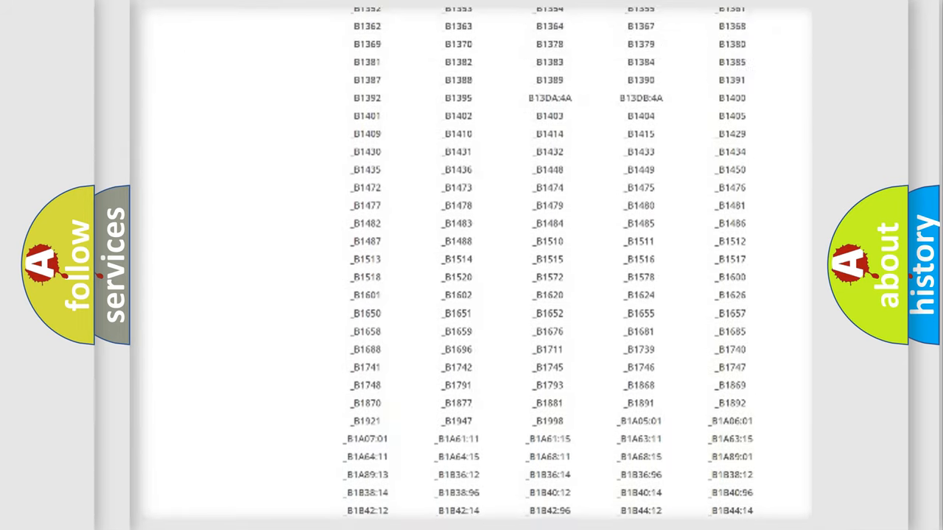